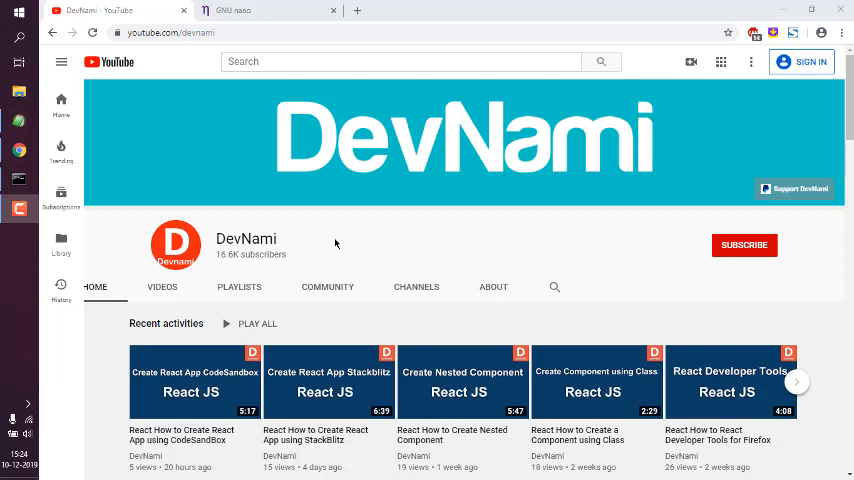
mouse_move(294, 193)
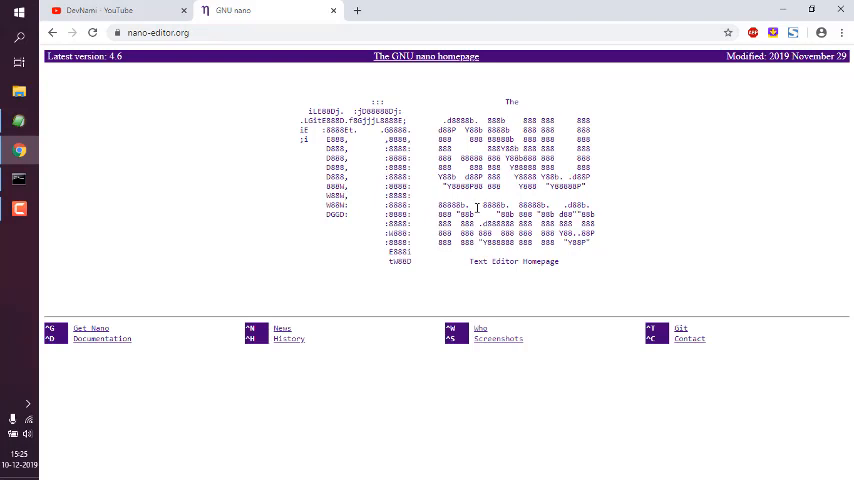
mouse_move(90, 328)
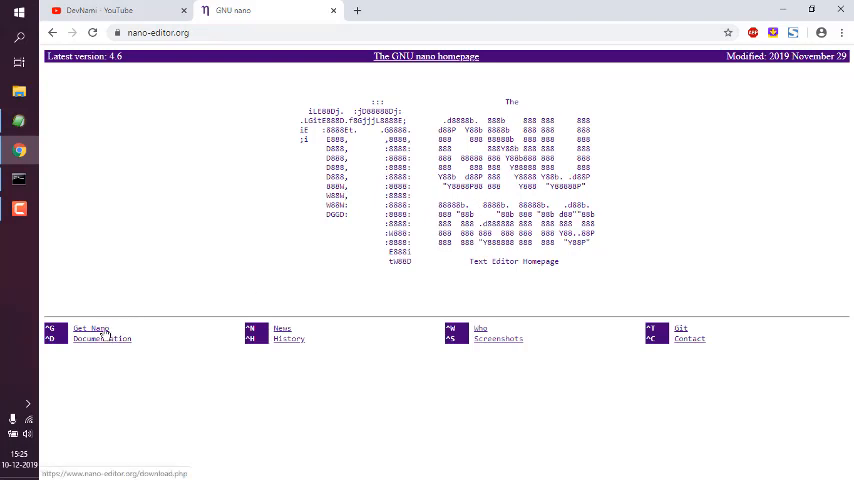
Step: Browse from nano-editor.org's download page through the dist directory to the win32-support folder
click(90, 328)
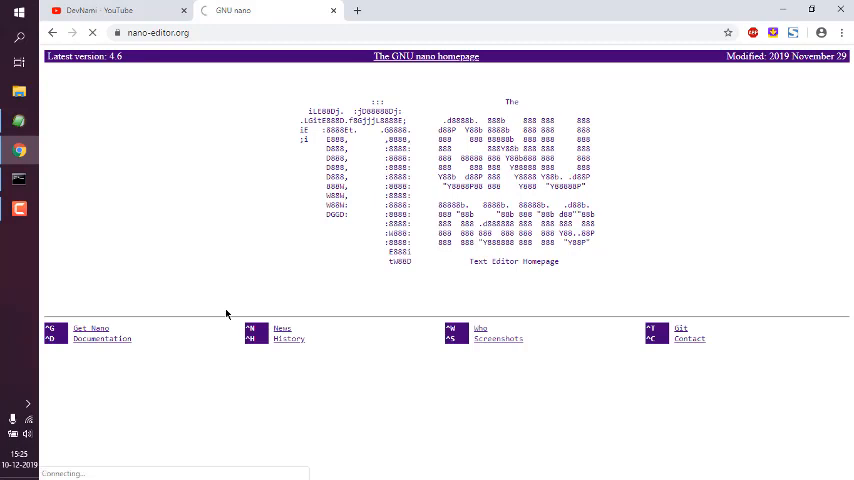
click(91, 328)
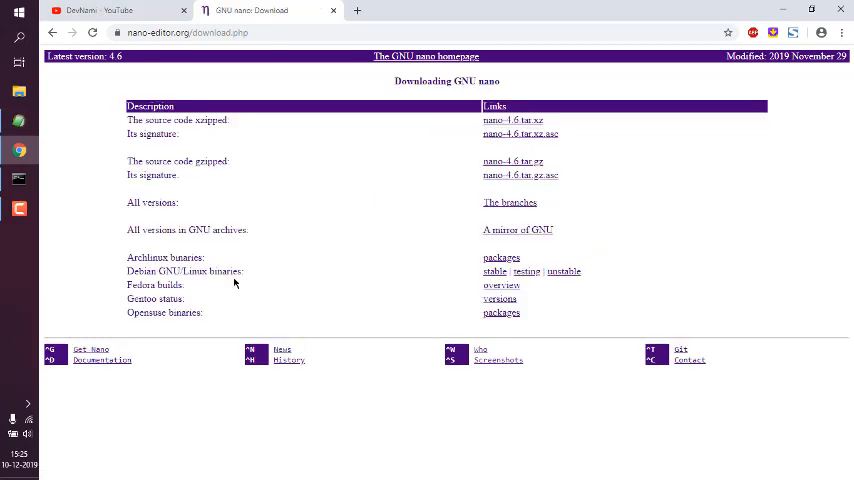
mouse_move(194, 208)
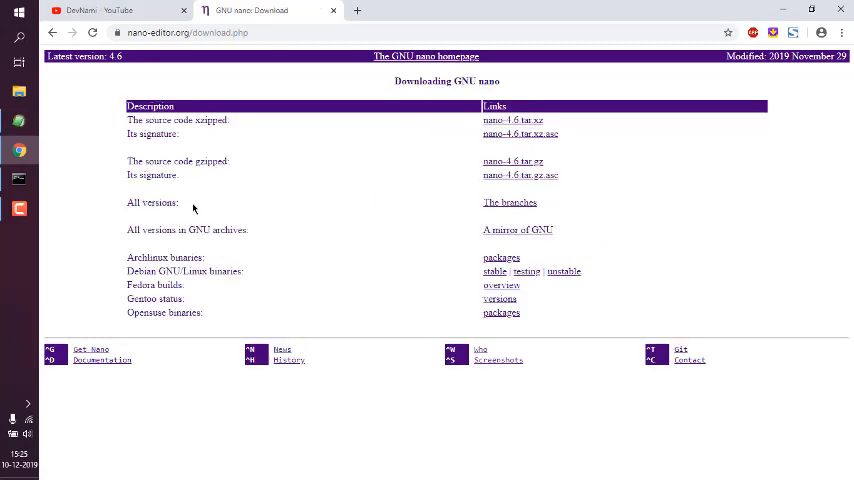
click(510, 202)
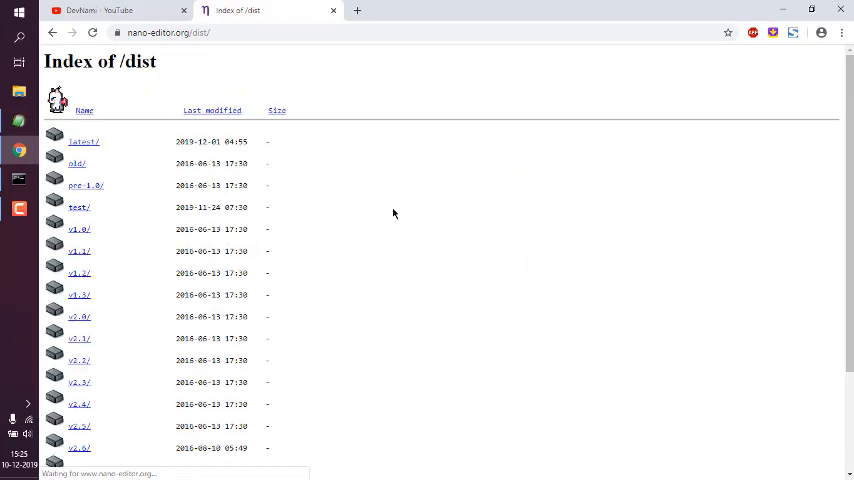
scroll(down, 3)
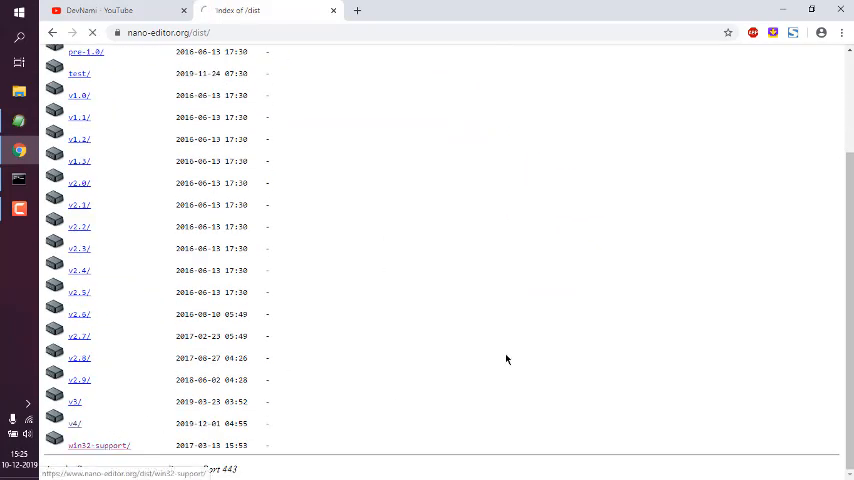
click(99, 445)
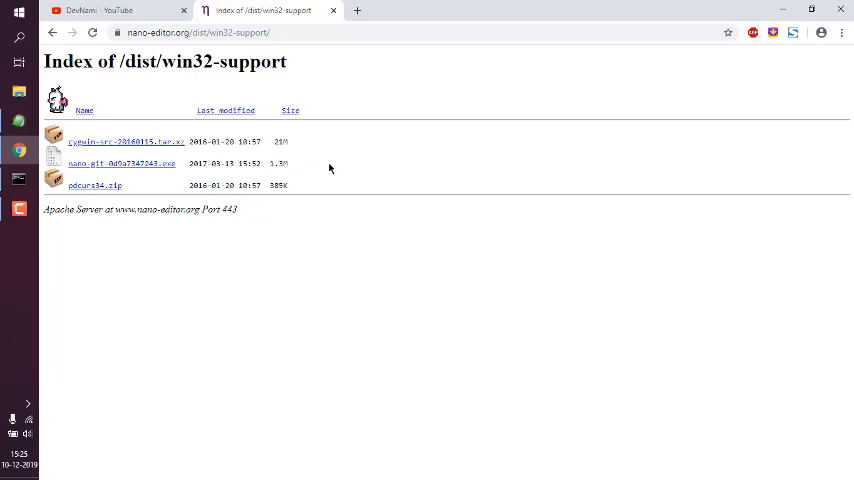
mouse_move(240, 182)
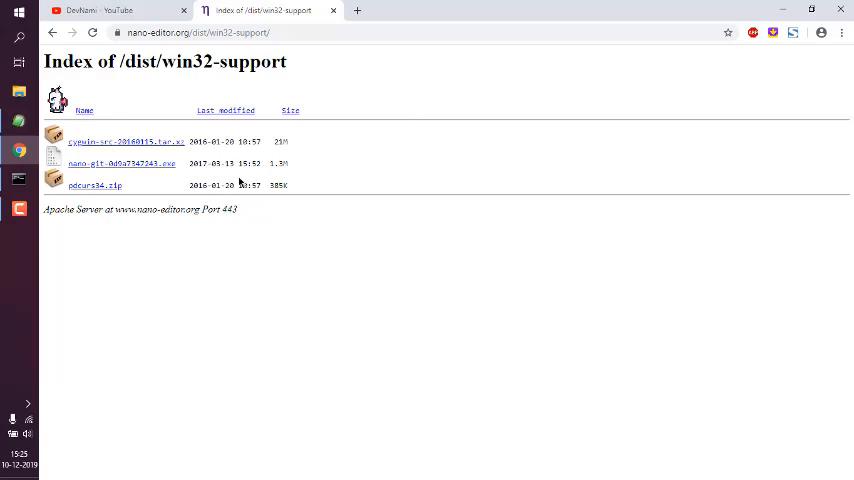
mouse_move(264, 179)
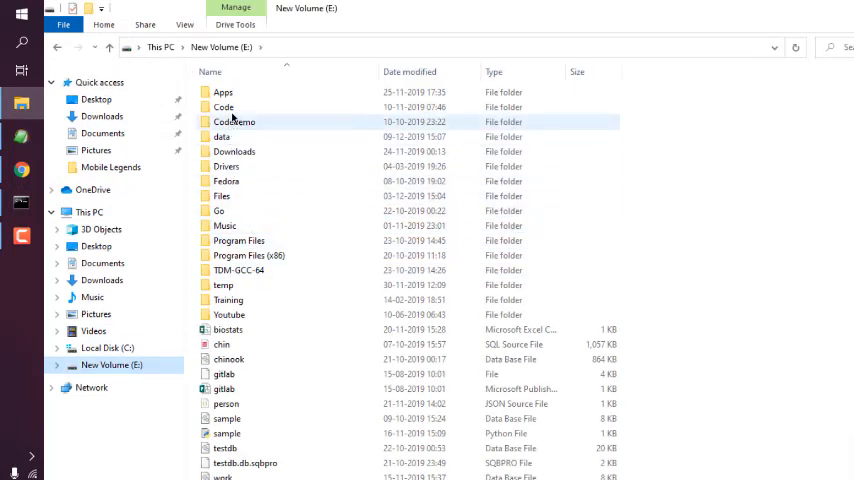
Step: Open E:\data\dev in File Explorer and bring up actions for the nano application
double_click(221, 136)
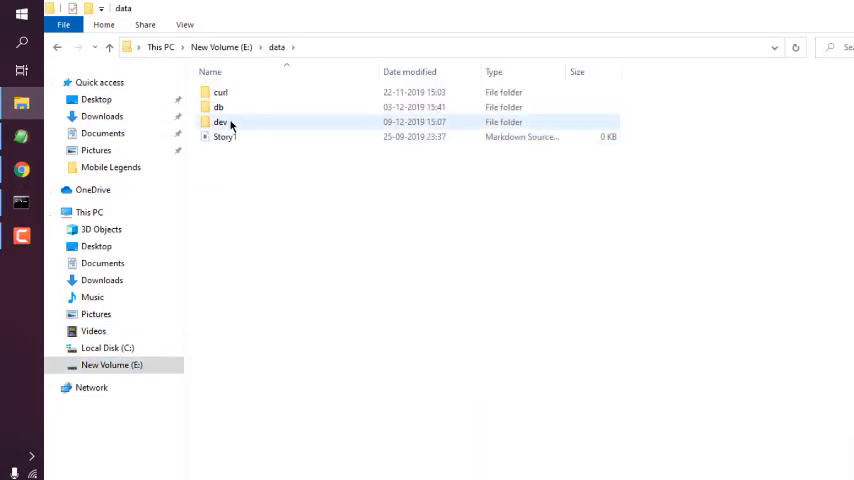
double_click(220, 121)
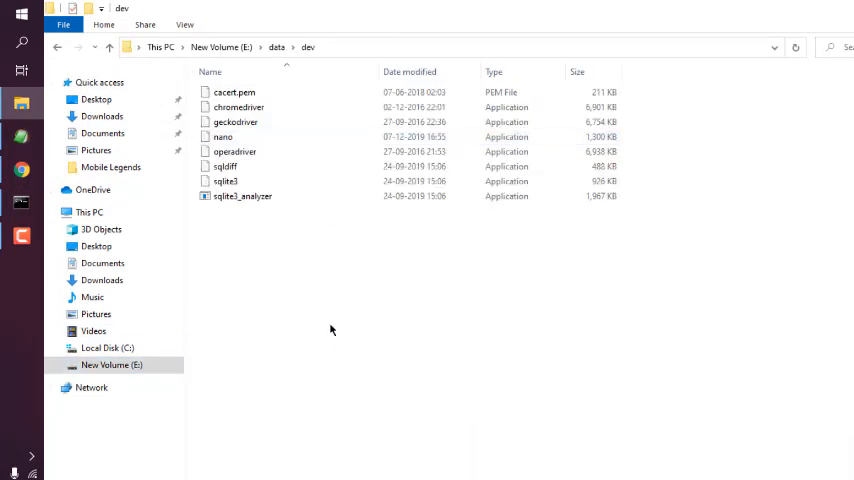
mouse_move(262, 123)
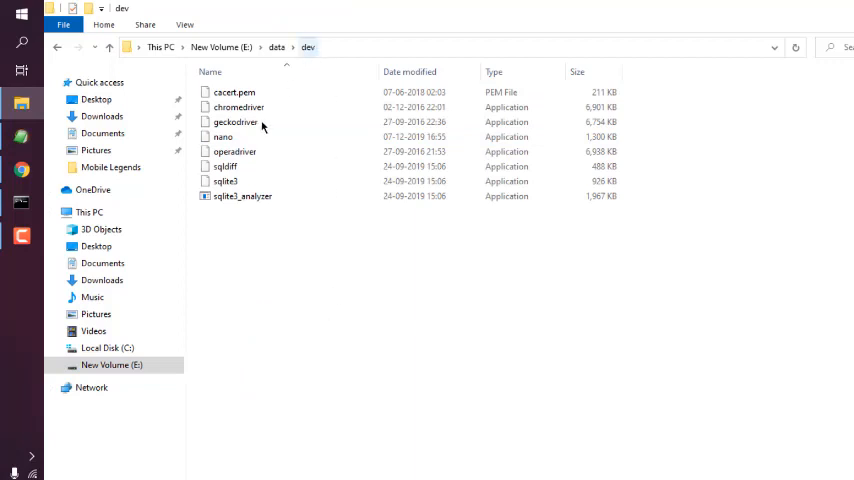
click(222, 136)
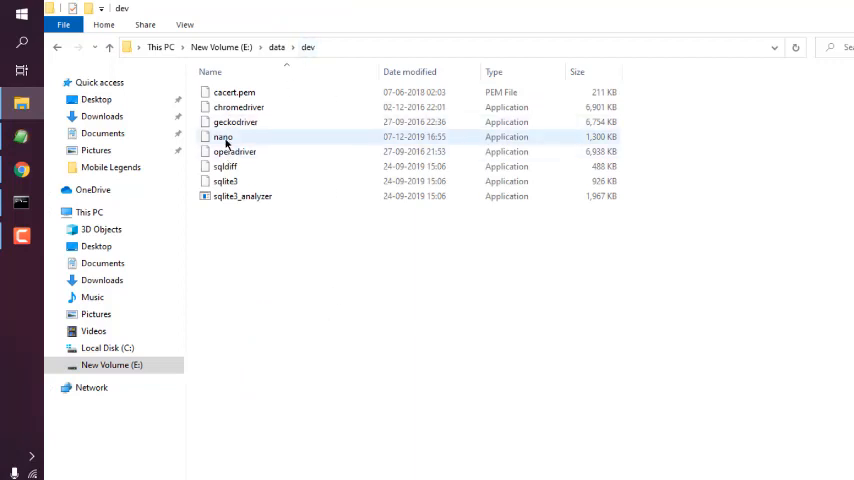
right_click(308, 47)
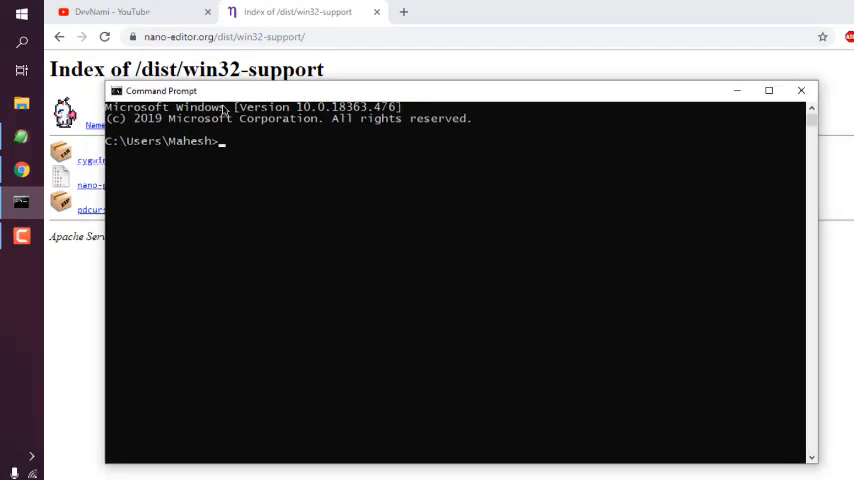
mouse_move(290, 164)
text(cls)
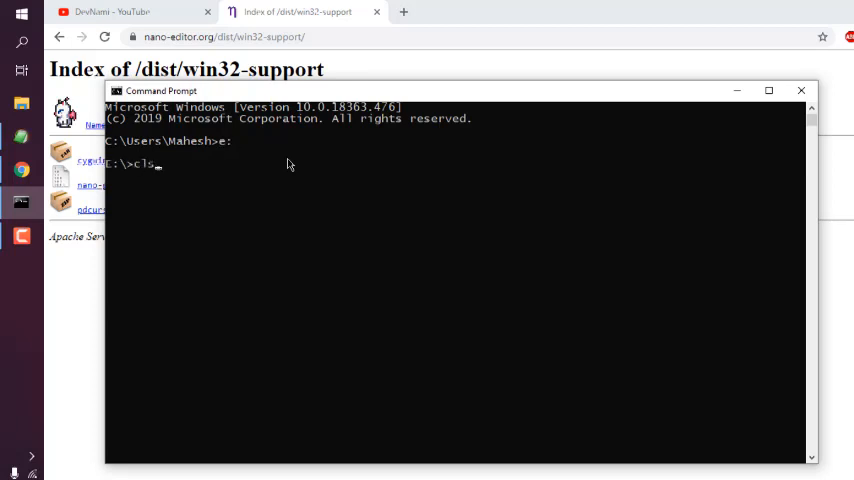
Step: Clear the Command Prompt screen with cls on drive E
key(Return)
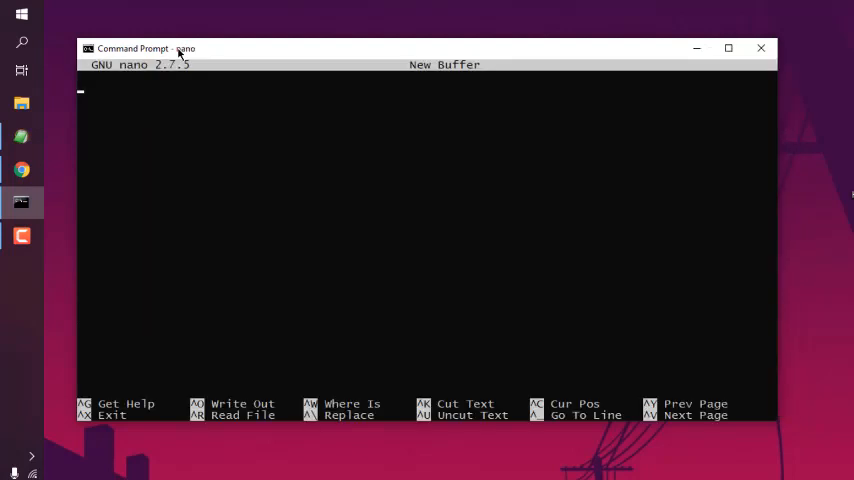
Step: Type 'this is just demo for Nano editor for DevNami youtube channel.' and 'so I am trying to test some commands for nano'
text(this i)
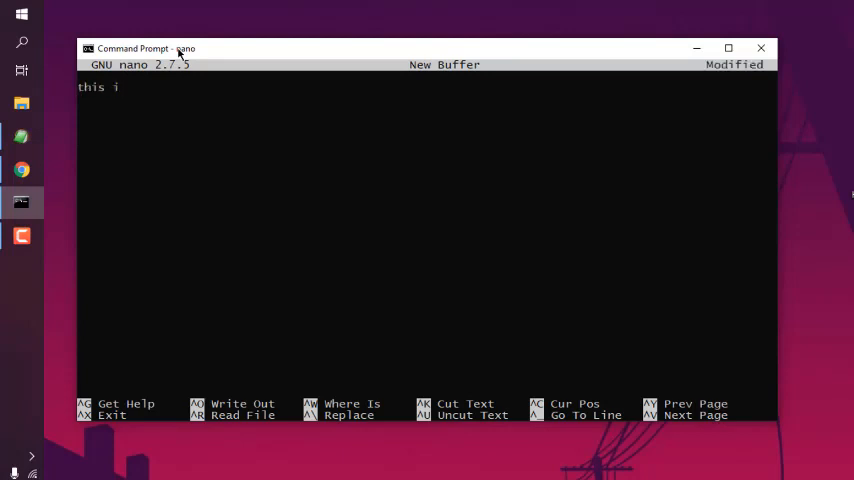
text(s just demo fo)
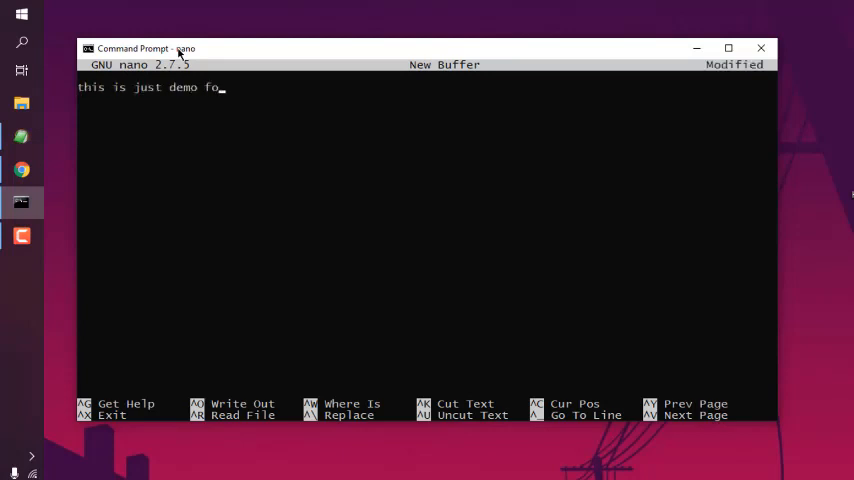
text(r Nano edi)
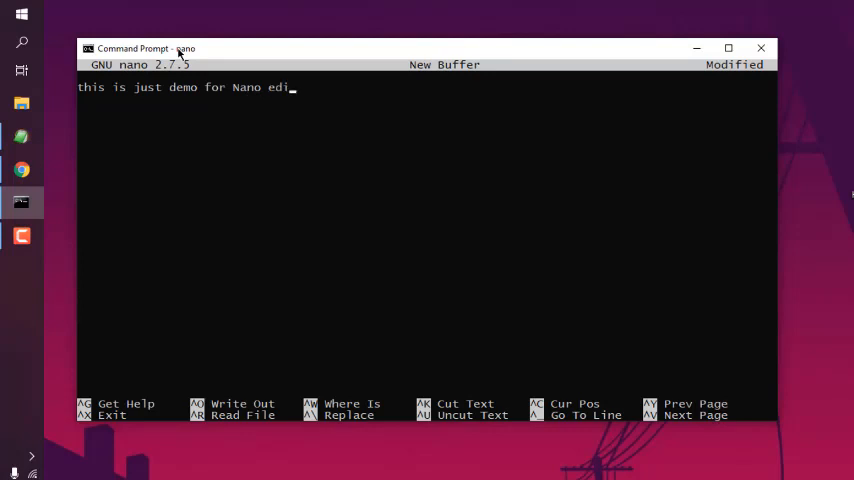
text(tor for)
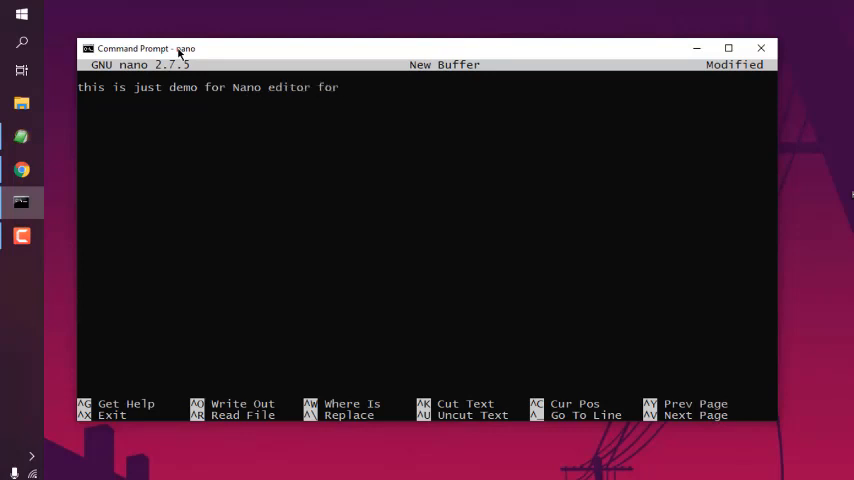
text(Dev)
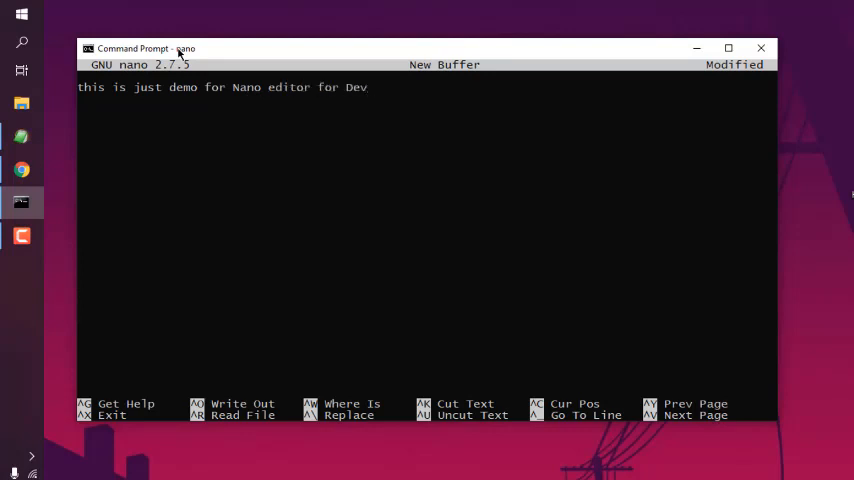
text(Nami youtube)
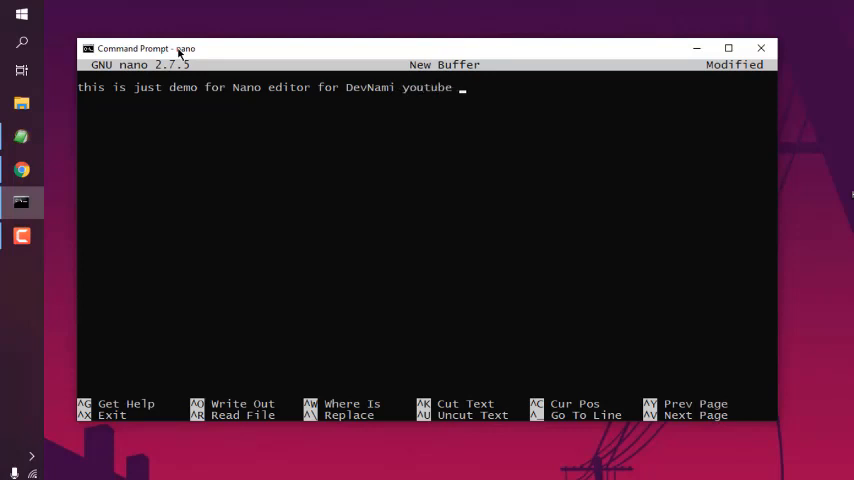
text(channel.)
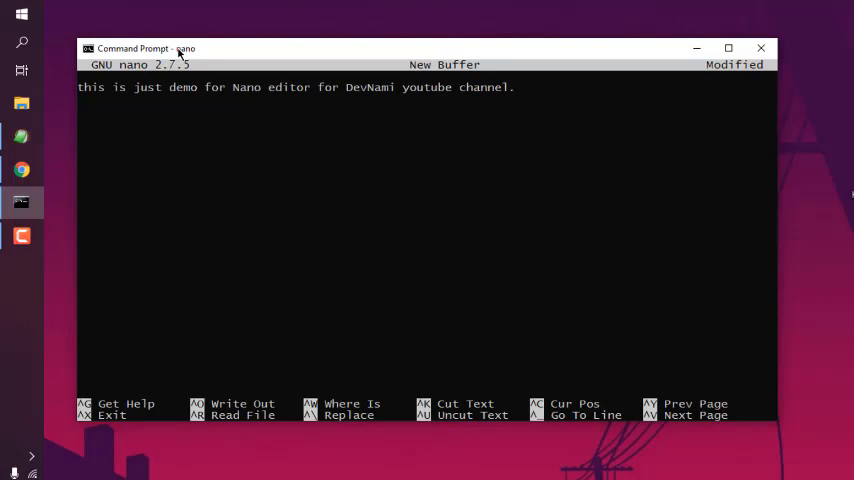
text(so)
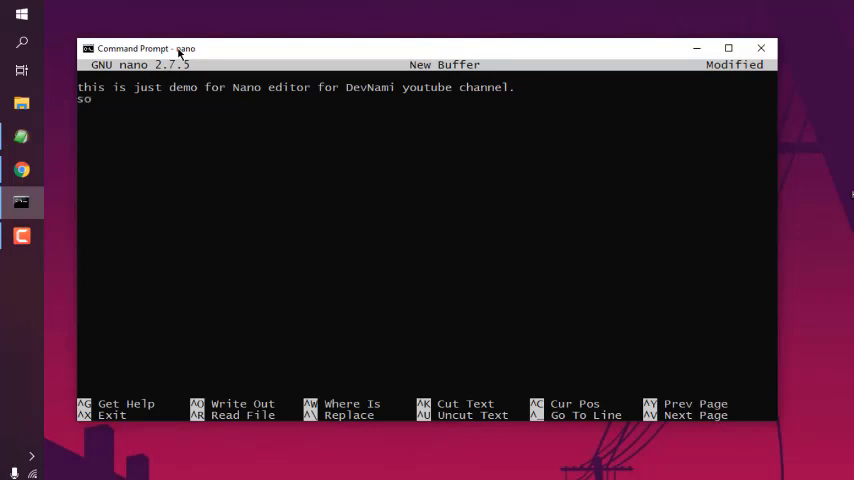
text(I am trying t)
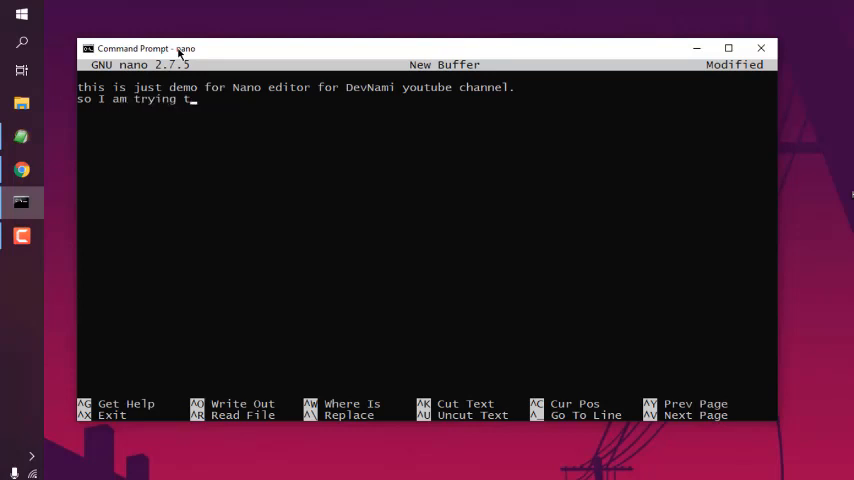
text(o test some c)
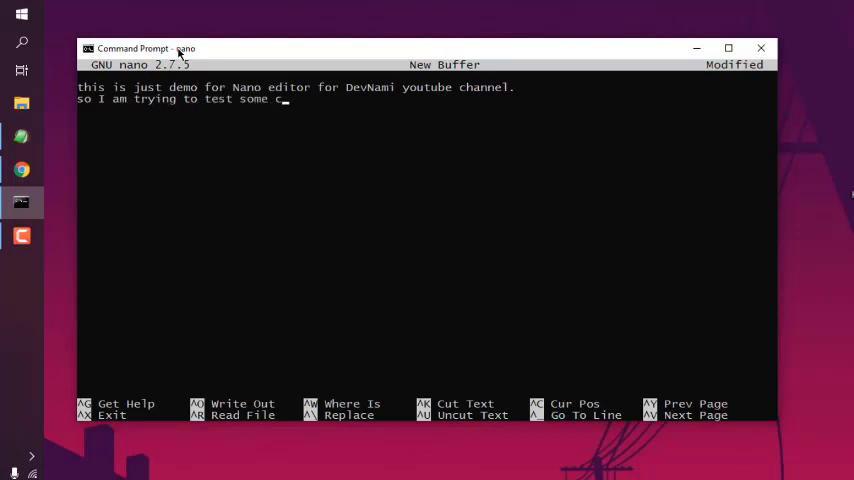
text(ommands for nano.)
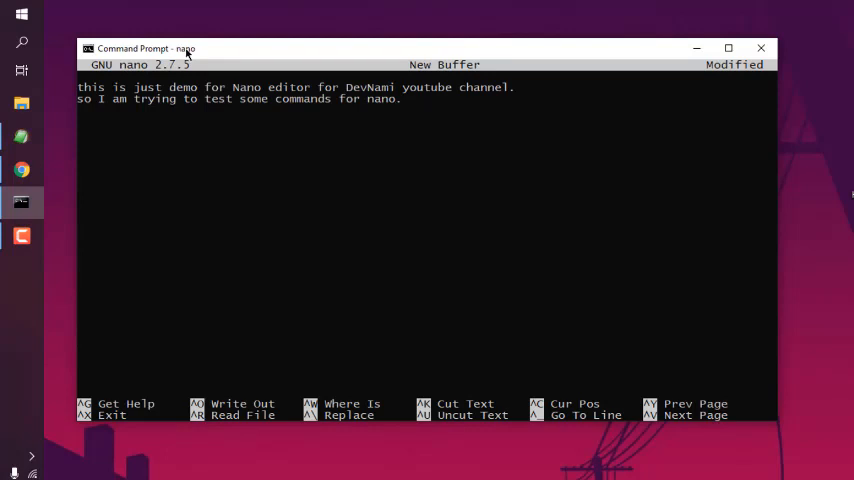
mouse_move(225, 105)
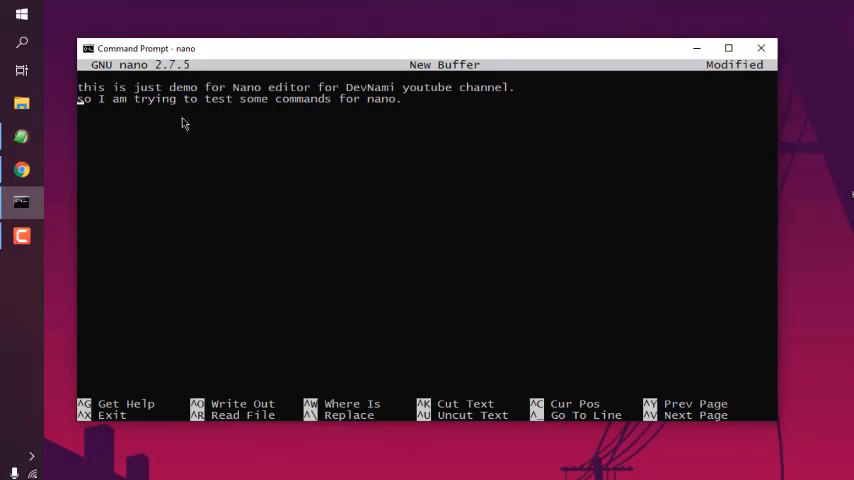
mouse_move(86, 110)
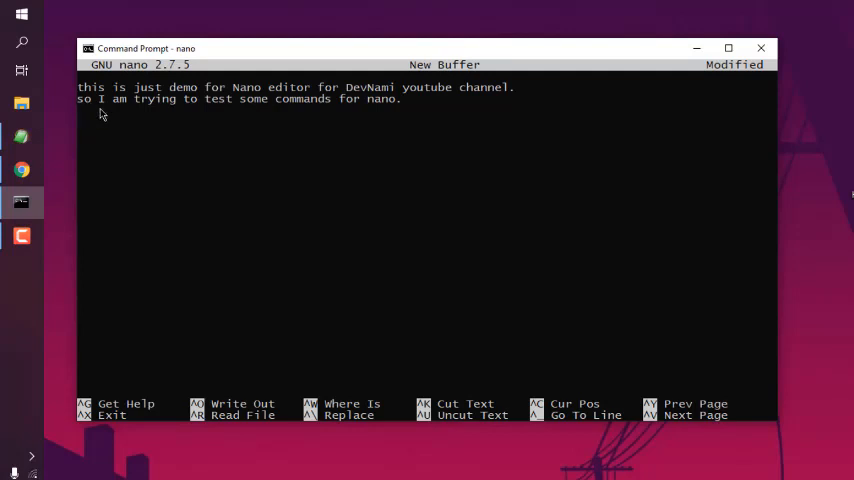
mouse_move(170, 159)
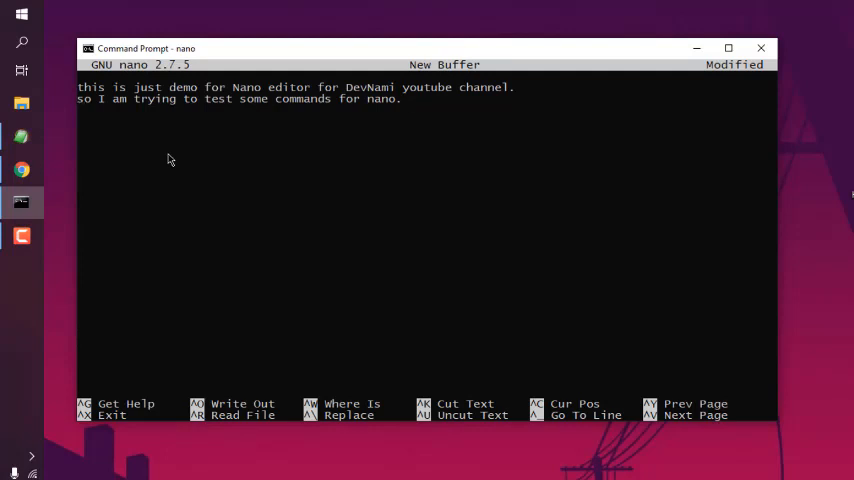
mouse_move(315, 113)
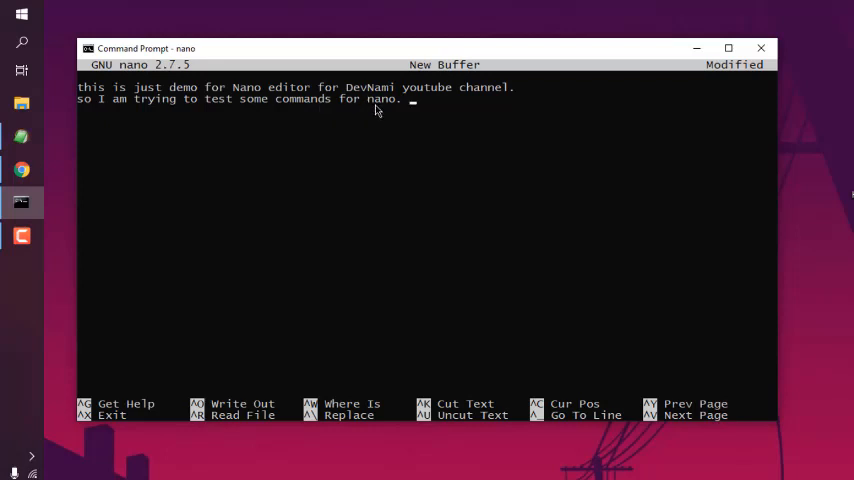
mouse_move(295, 107)
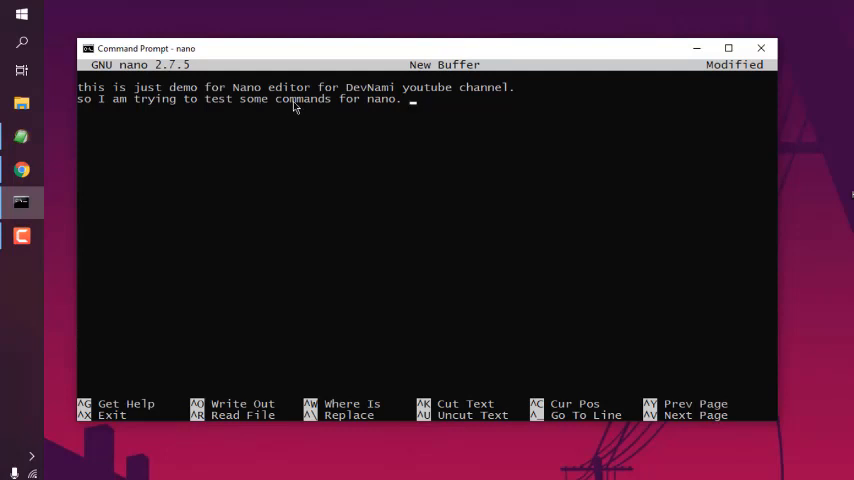
mouse_move(183, 123)
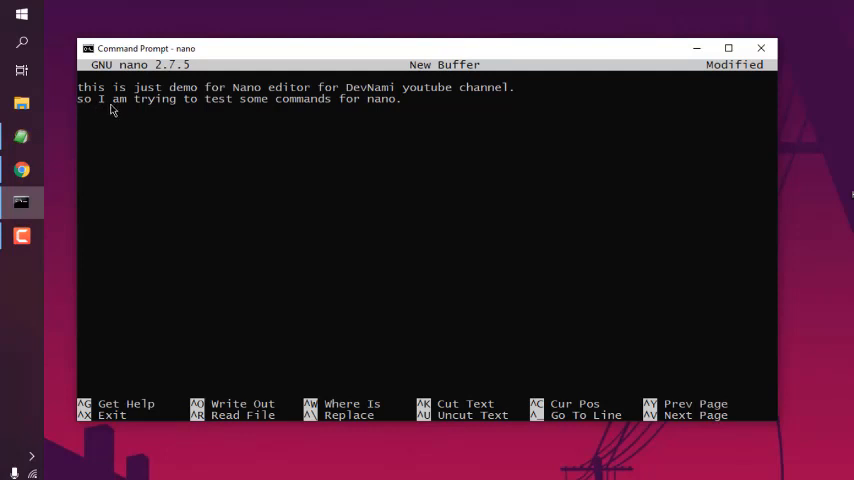
mouse_move(234, 113)
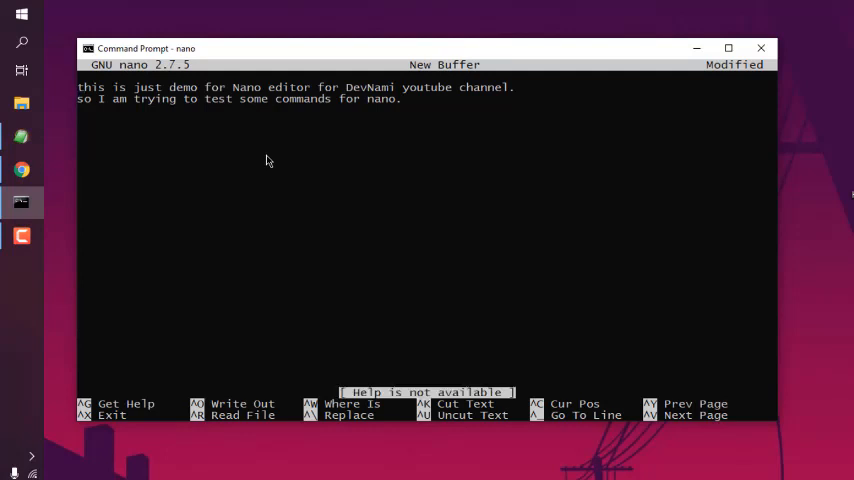
mouse_move(417, 400)
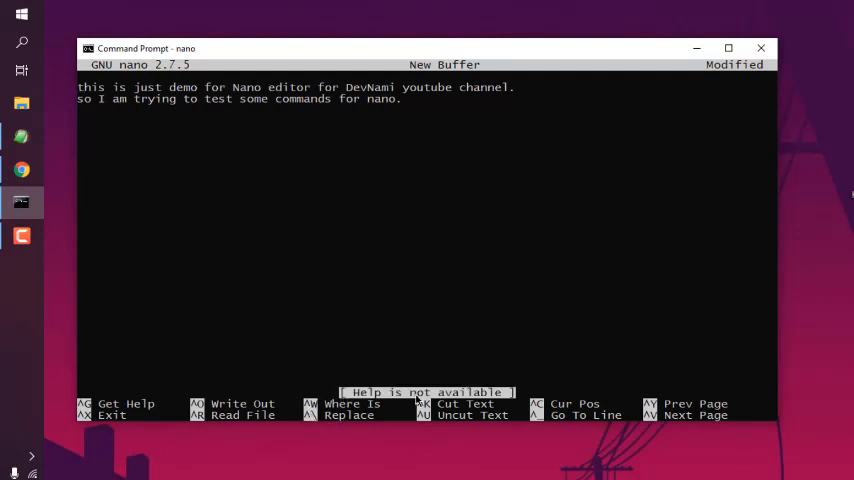
mouse_move(375, 402)
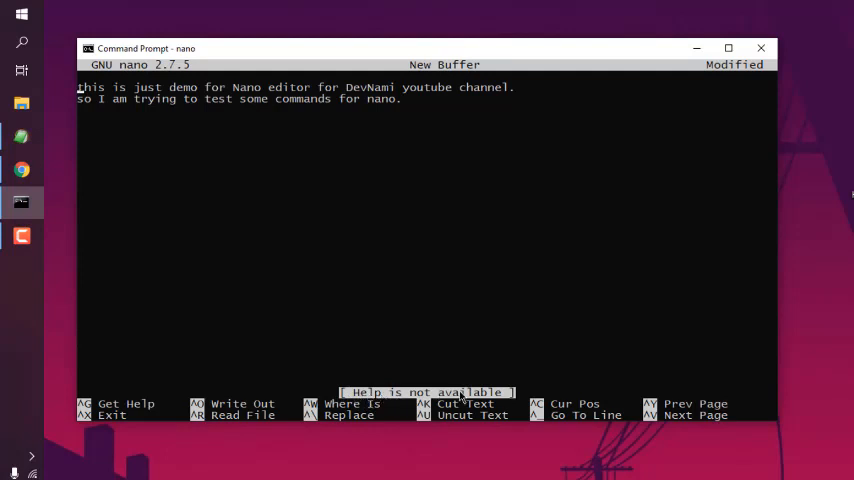
mouse_move(304, 262)
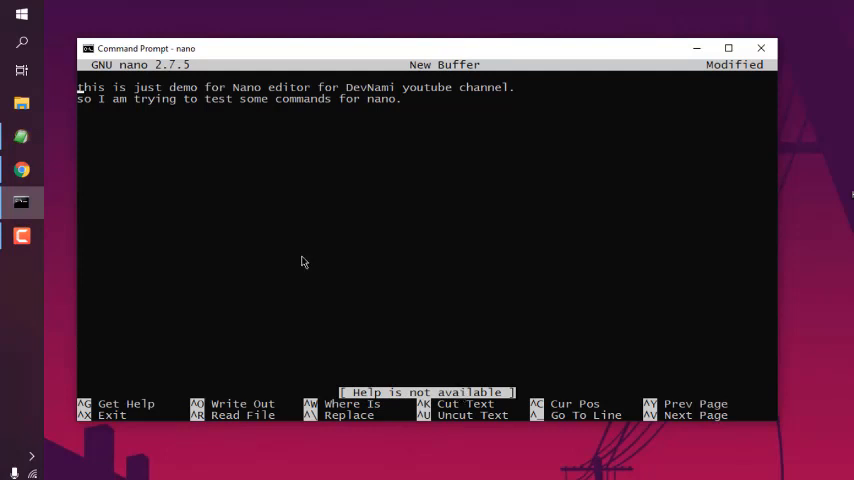
mouse_move(340, 60)
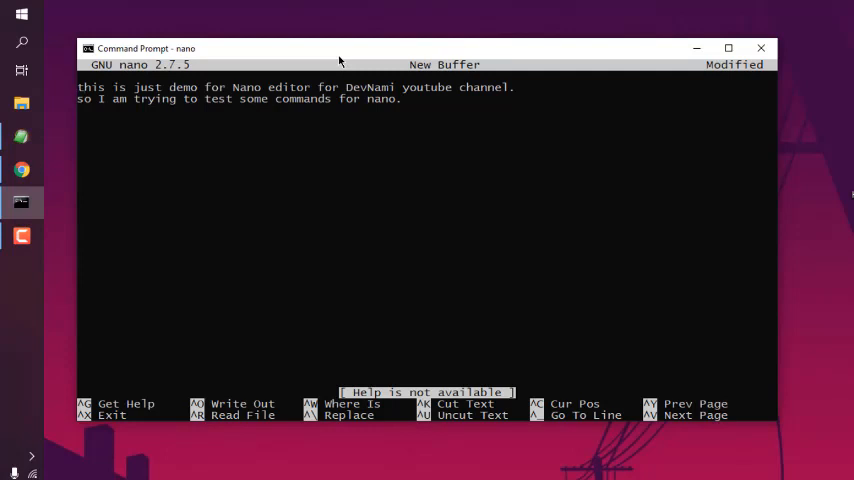
Step: Write the buffer to the file devnami_nano.txt
key(ctrl+o)
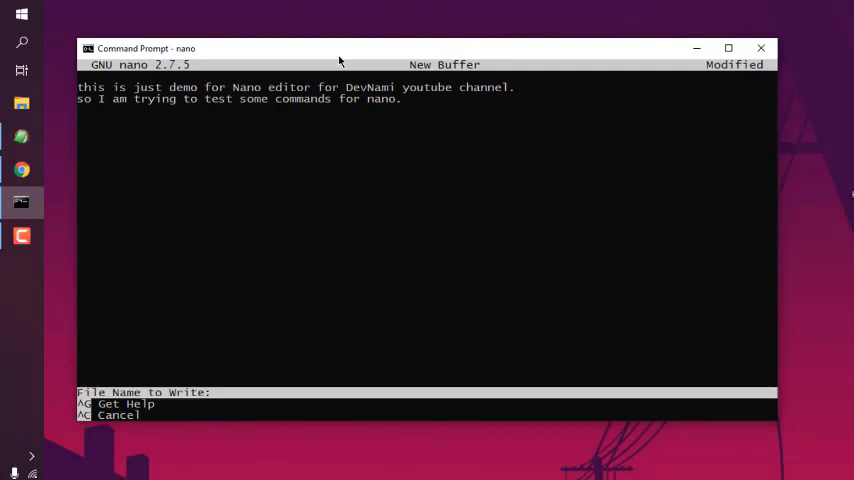
text(devnami)
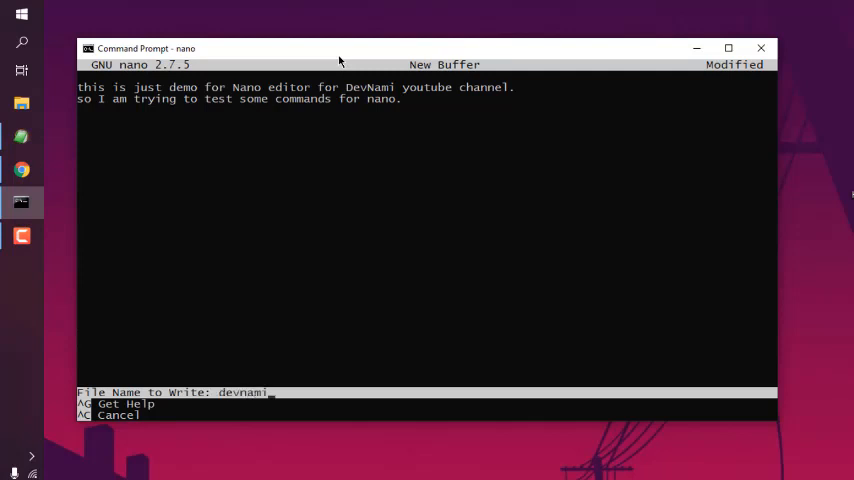
text(_nano.tx)
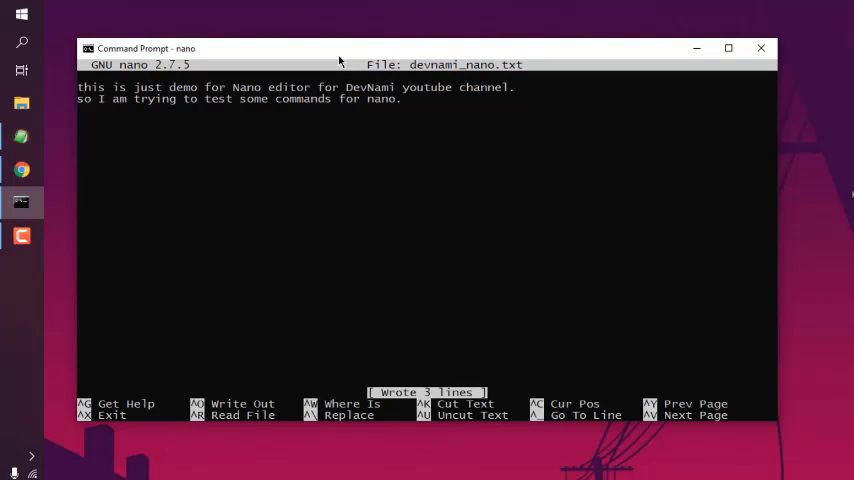
Step: Search for 'dev' and cut the first DevNami demo line
key(ctrl+w)
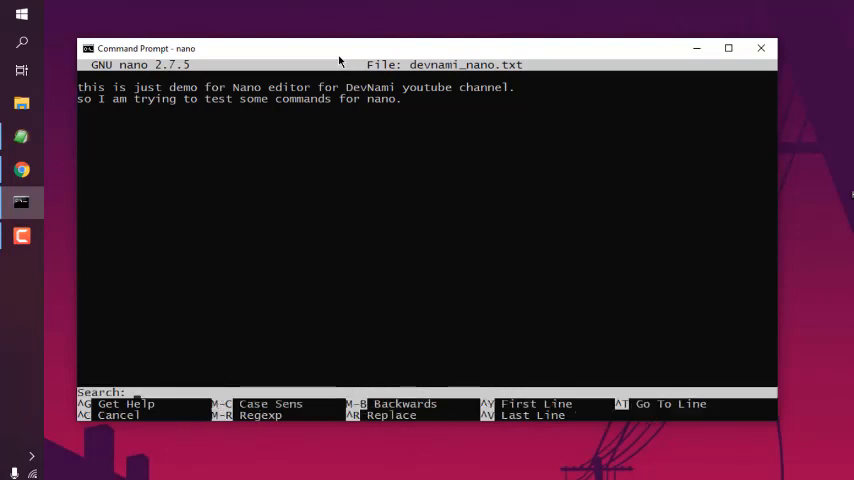
text(de)
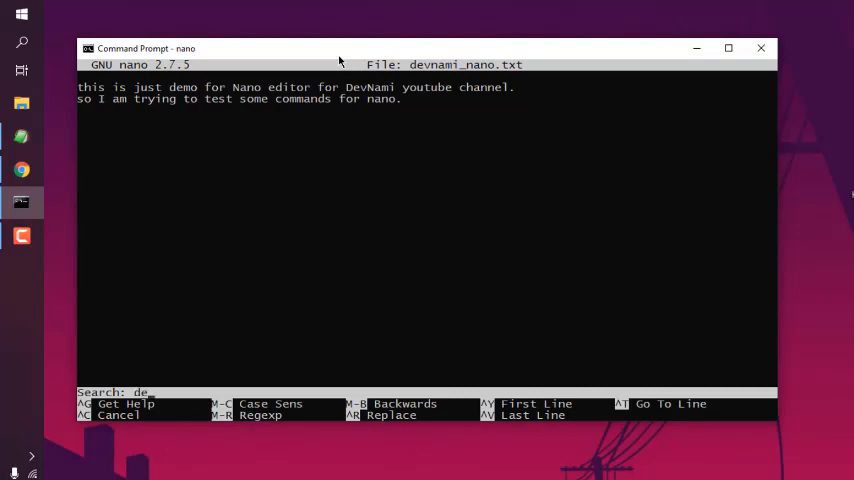
text(v)
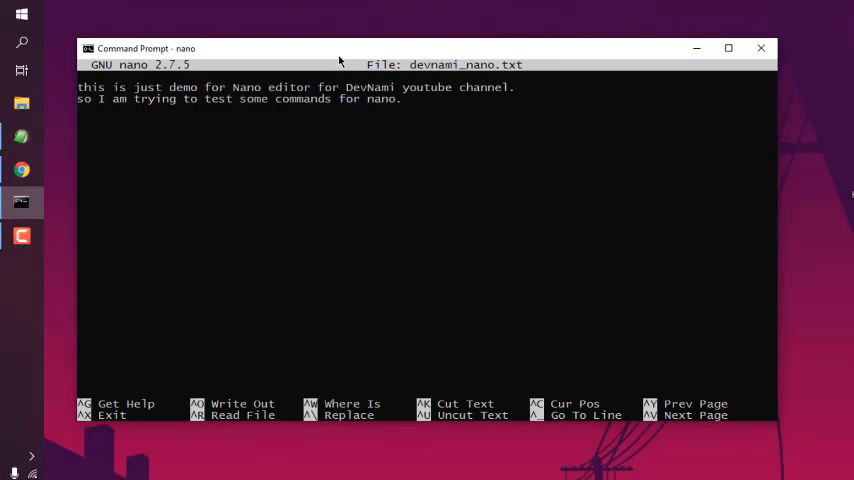
key(ctrl+k)
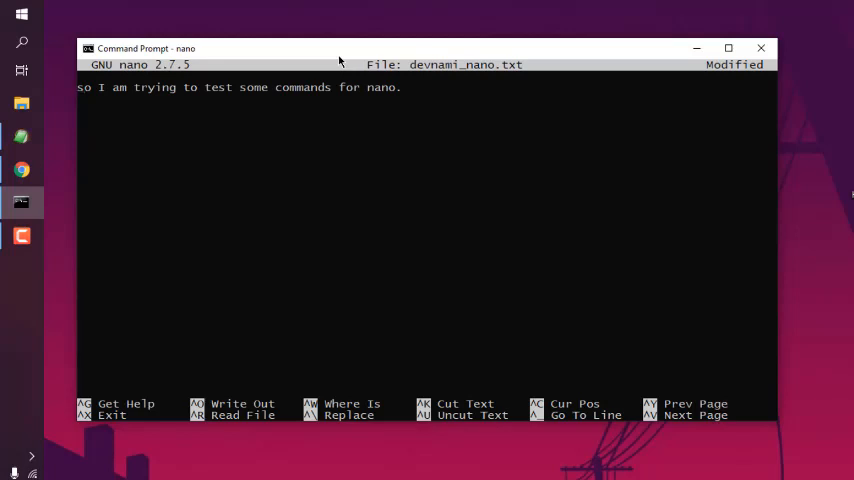
Step: Try suspending nano with Ctrl+Z, getting a 'suspension not enabled' message
key(ctrl+z)
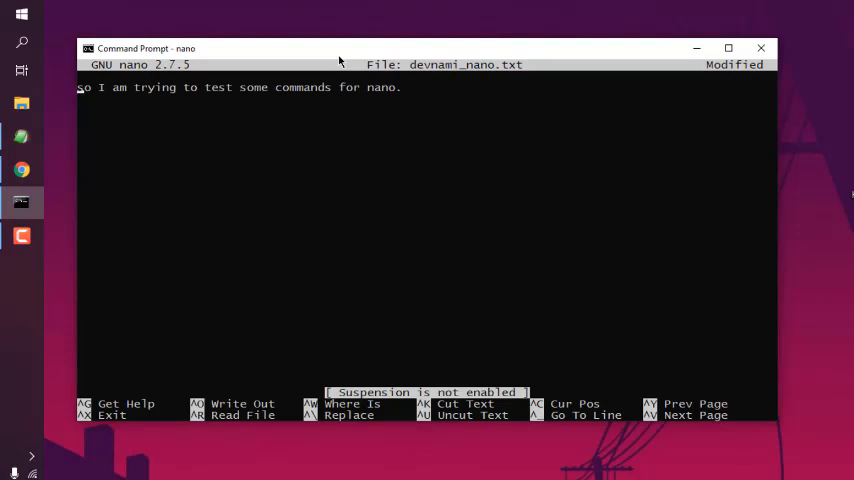
mouse_move(331, 264)
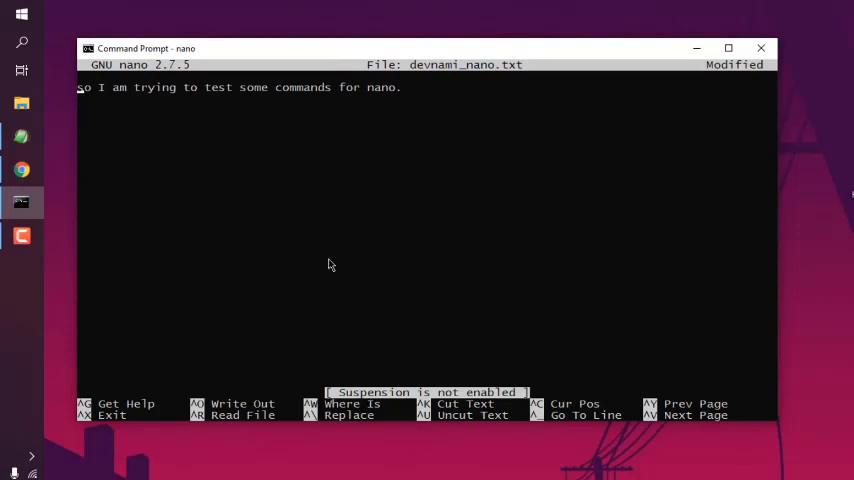
mouse_move(396, 403)
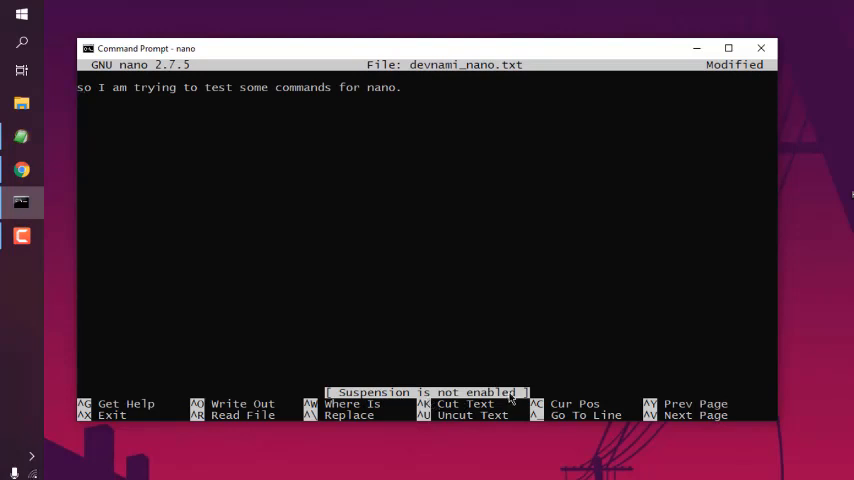
mouse_move(424, 194)
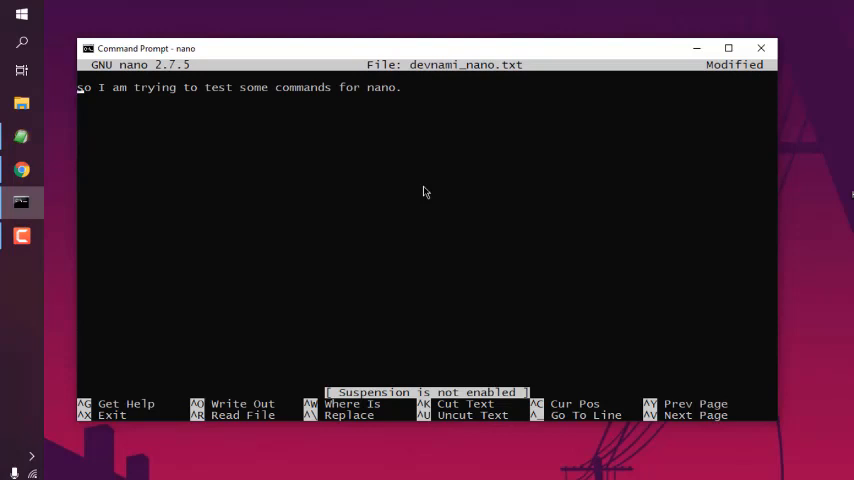
mouse_move(380, 190)
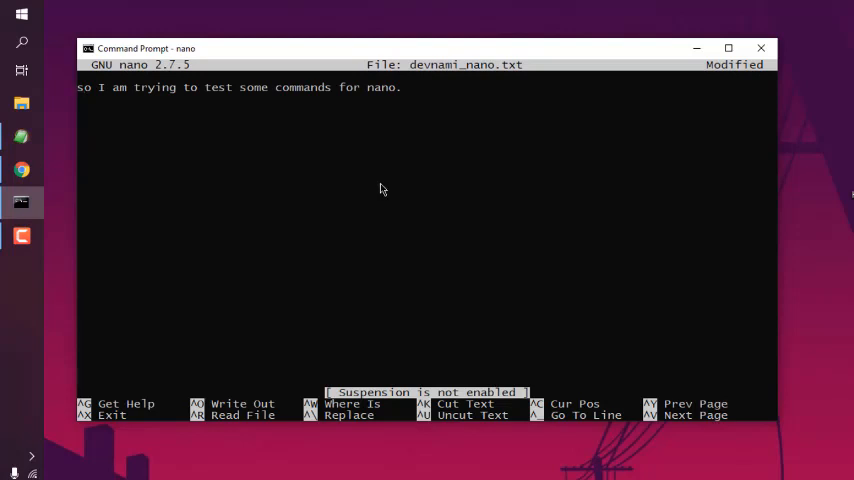
Step: Try justifying the text with Ctrl+J, which reports an unbound key
key(ctrl+j)
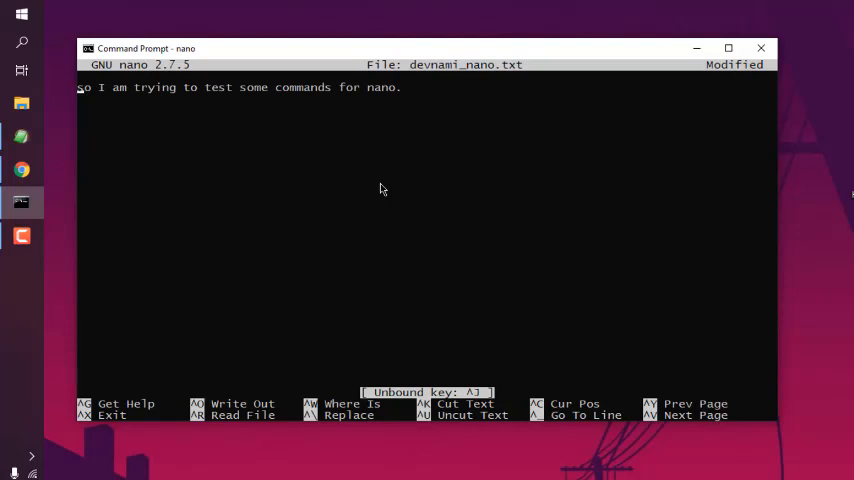
mouse_move(429, 359)
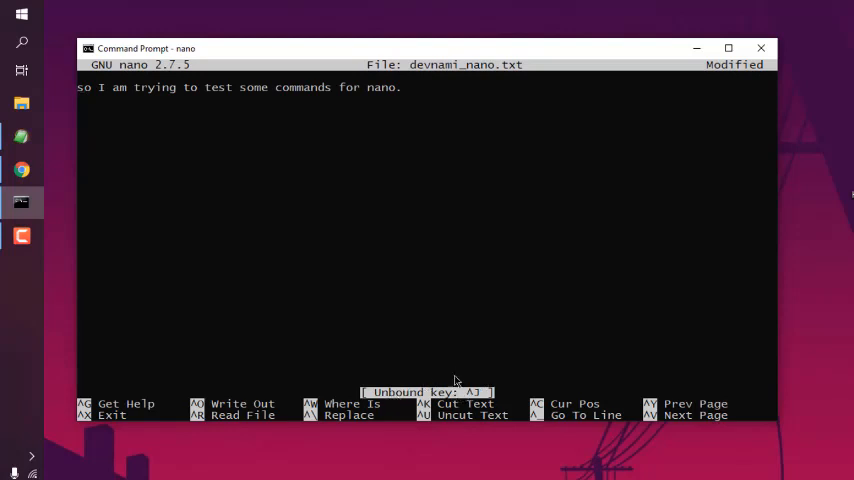
mouse_move(92, 105)
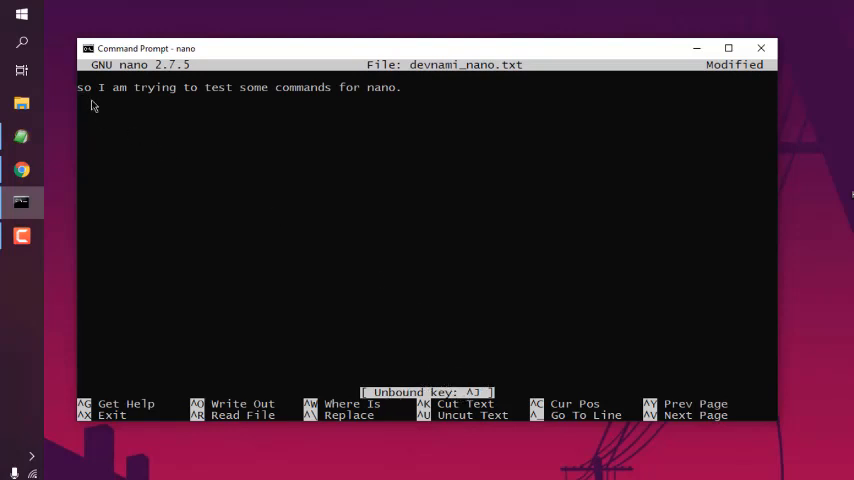
mouse_move(252, 102)
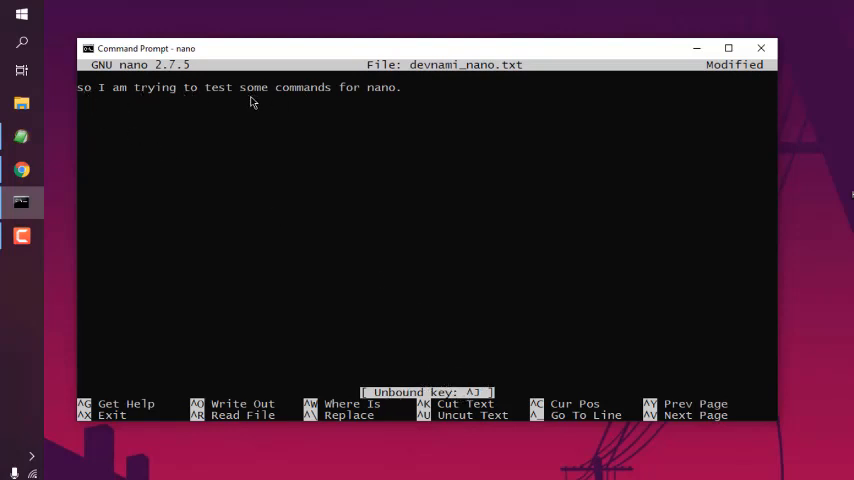
mouse_move(249, 128)
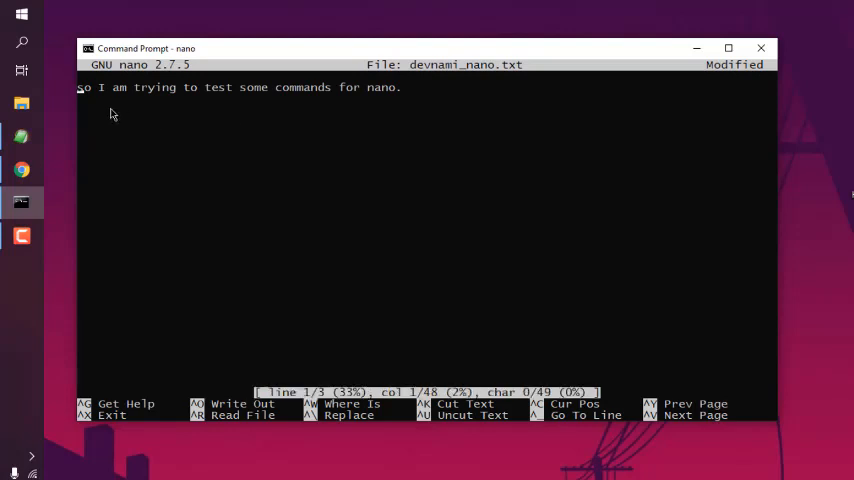
mouse_move(90, 104)
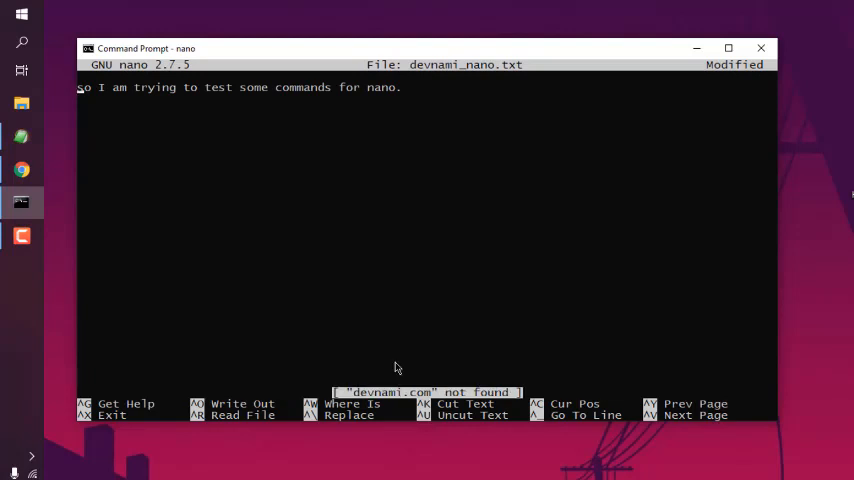
mouse_move(377, 280)
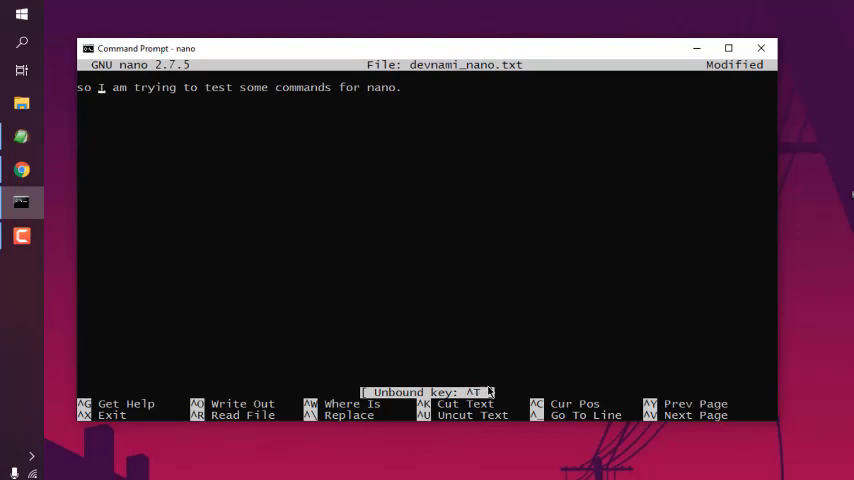
mouse_move(281, 197)
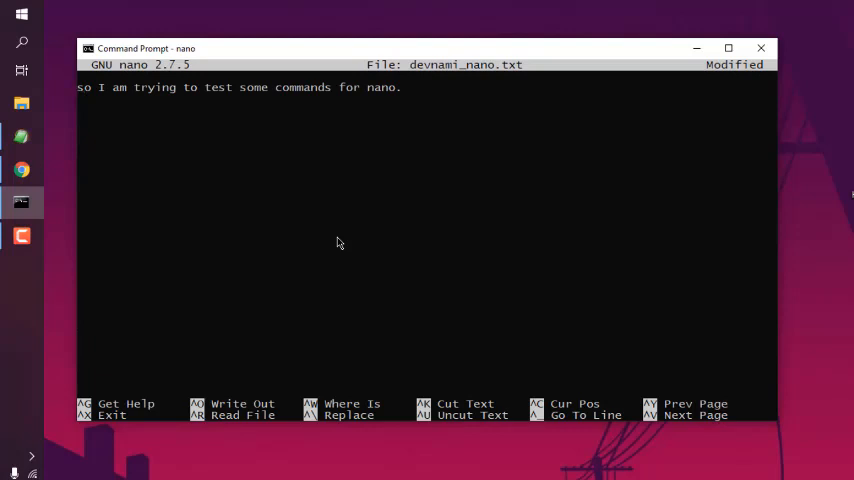
Step: Exit nano, answering Yes to saving the modified buffer
key(ctrl+x)
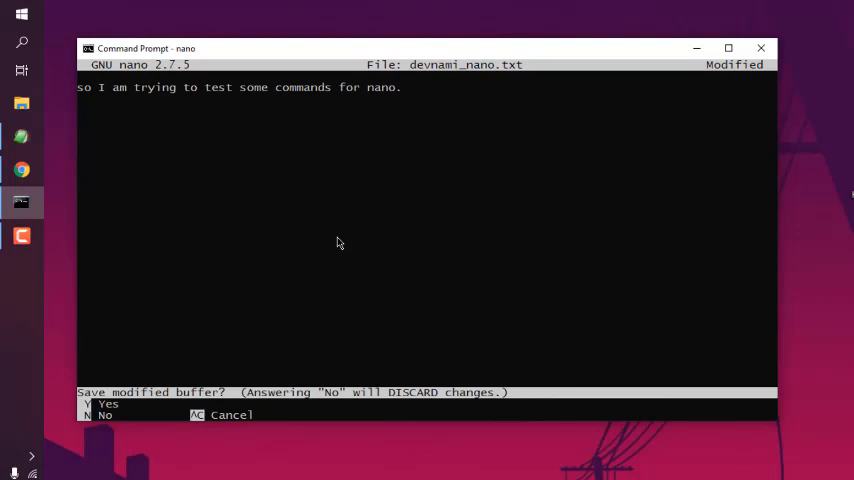
key(y)
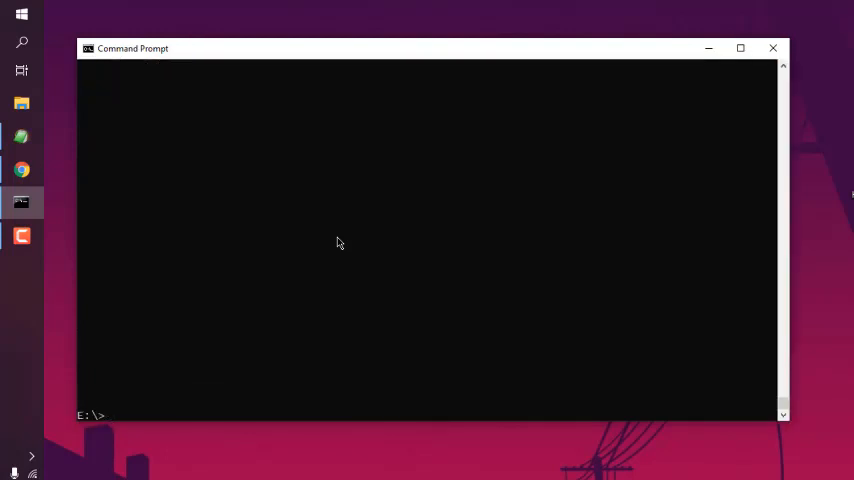
Step: Close Command Prompt with the exit command
text(exit)
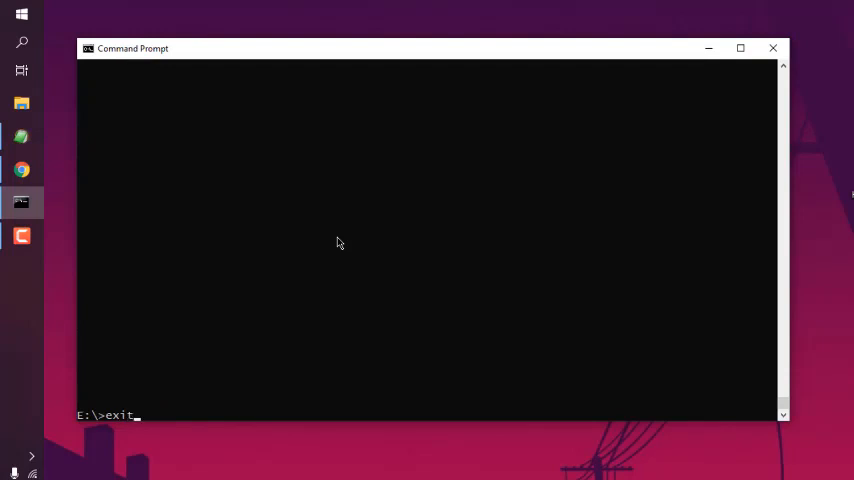
key(Return)
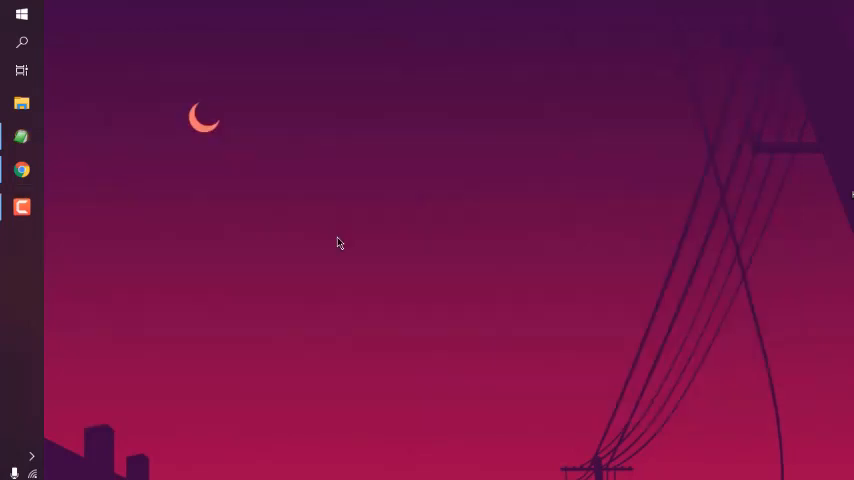